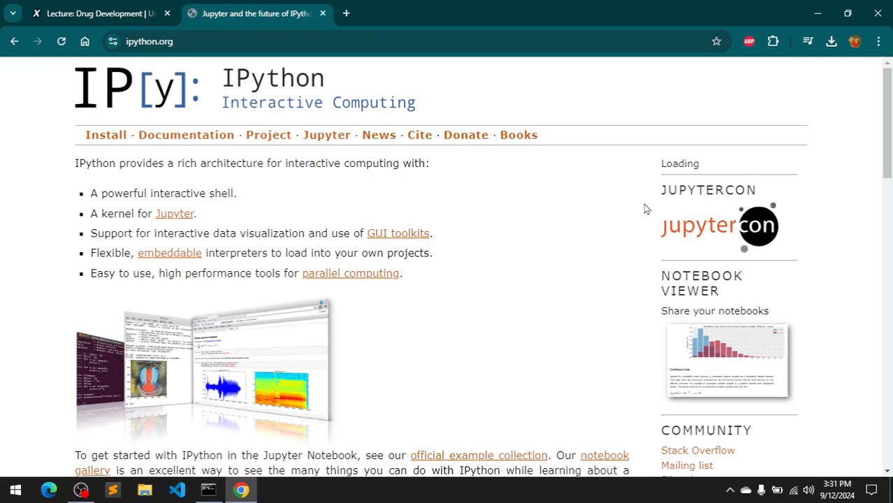
pyautogui.moveTo(884, 137)
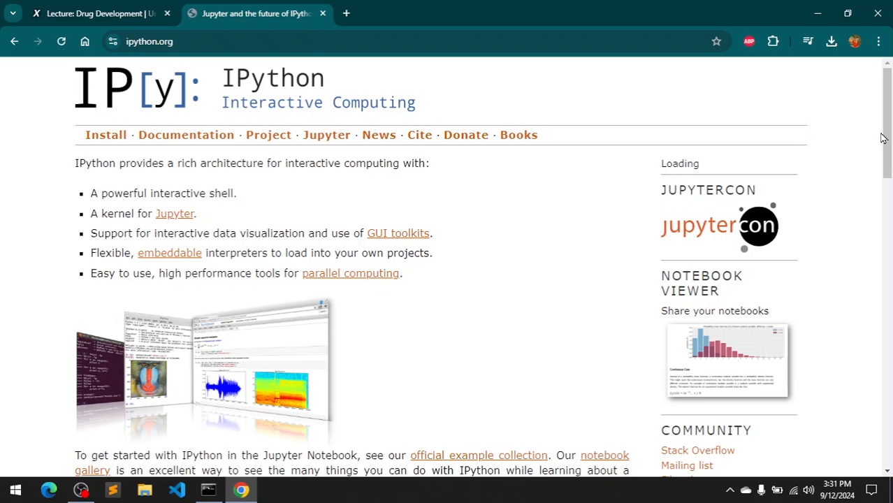
pyautogui.moveTo(882, 282)
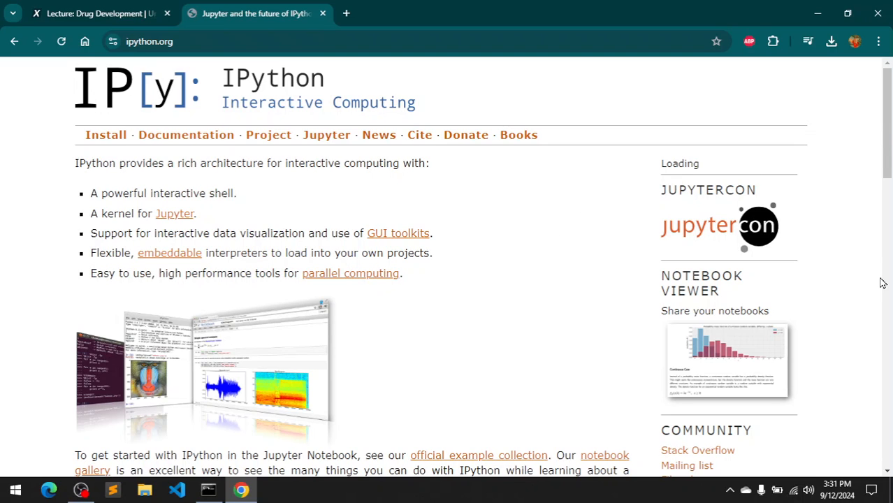
# Run pip -V to confirm pip 24.2 for Python 3.12, then return to the IPython web page
pyautogui.scroll(-3)
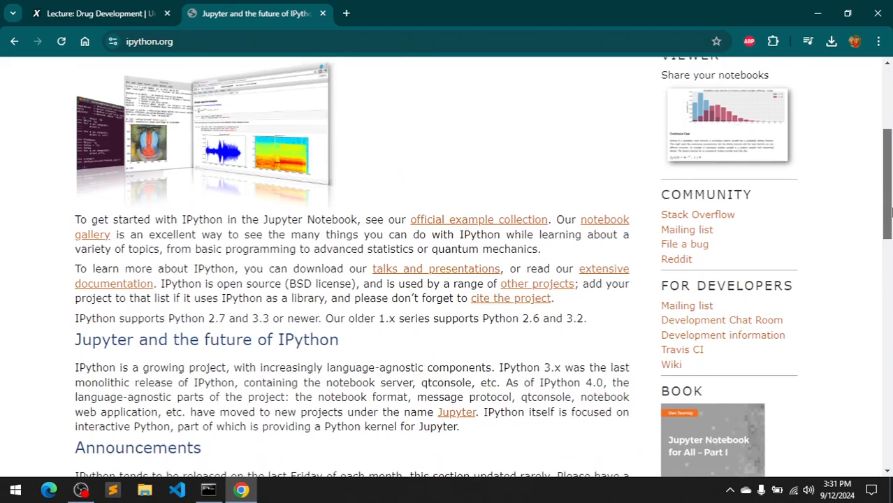
pyautogui.scroll(3)
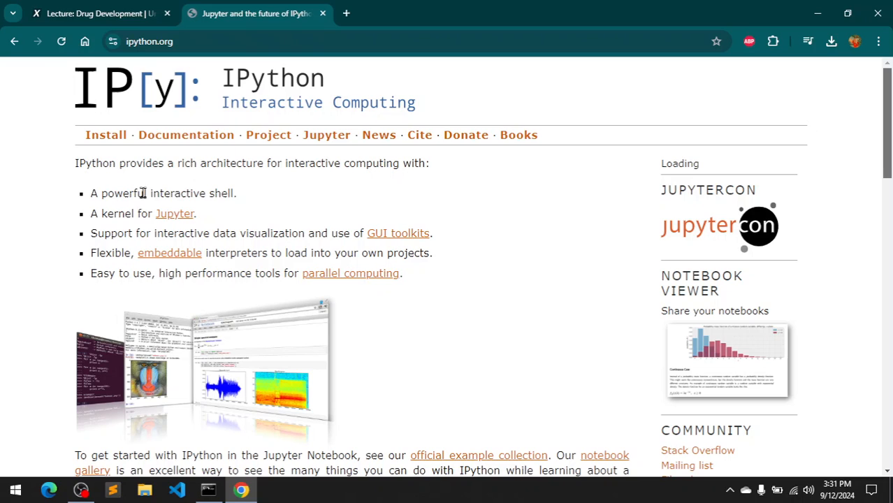
pyautogui.moveTo(227, 209)
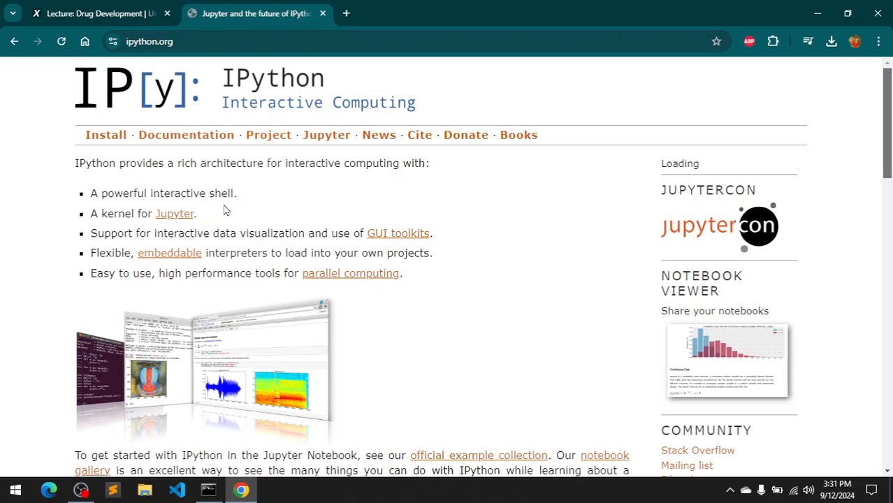
pyautogui.moveTo(225, 212)
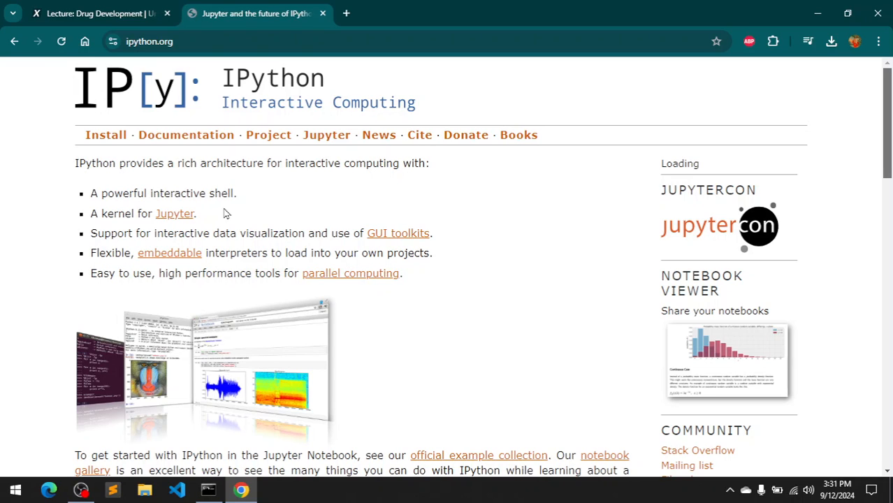
pyautogui.moveTo(226, 223)
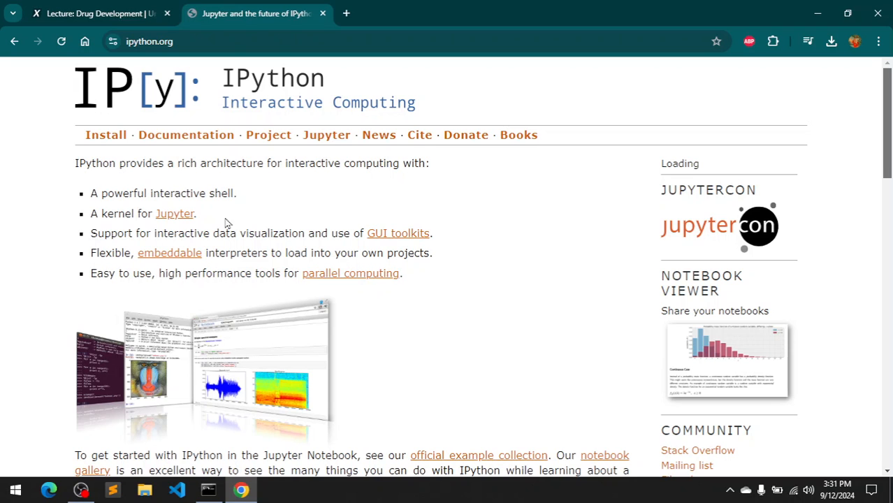
pyautogui.click(209, 490)
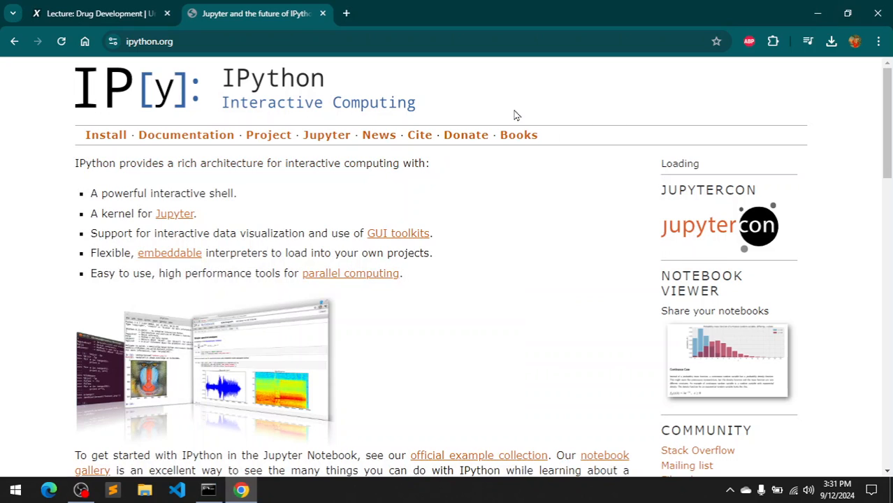
pyautogui.moveTo(369, 271)
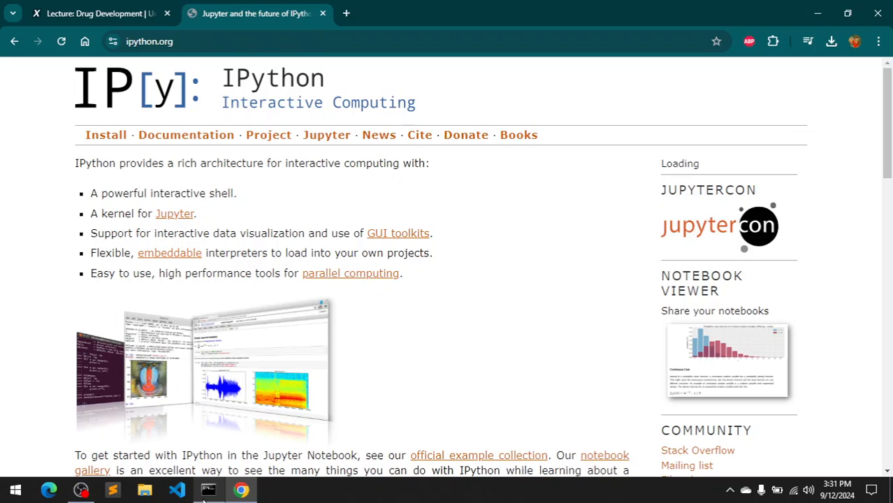
pyautogui.click(208, 489)
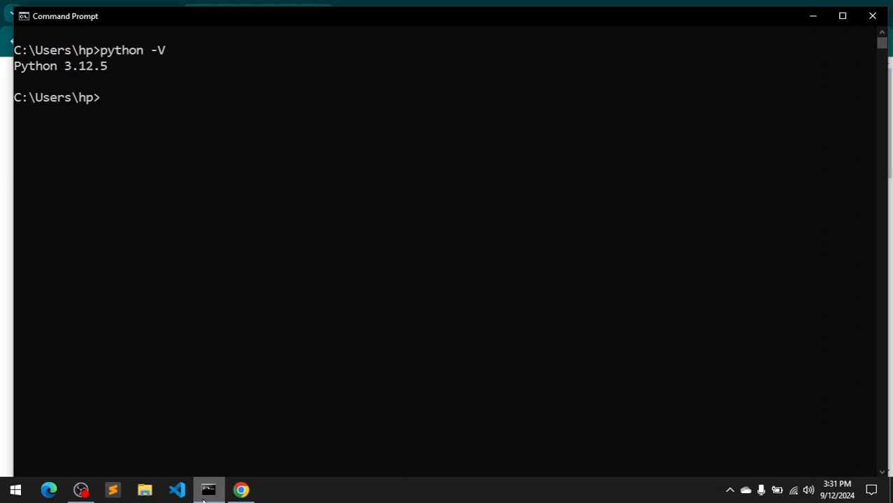
pyautogui.write('pip -')
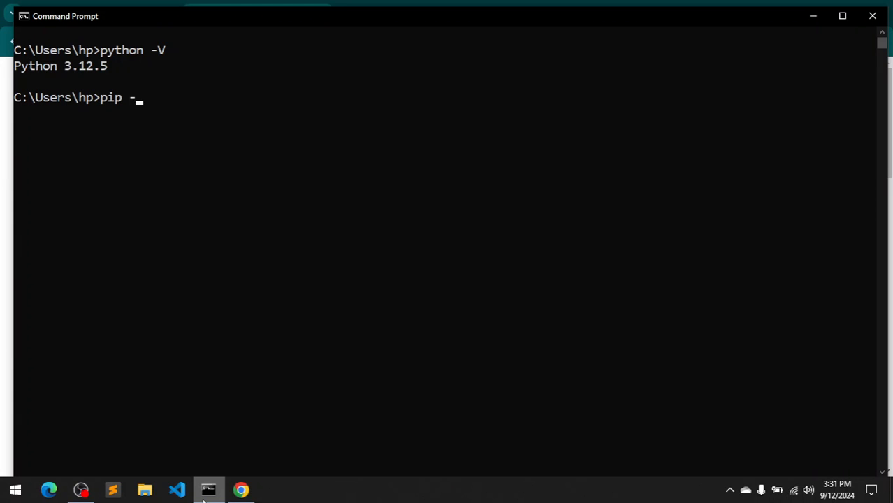
pyautogui.press('Enter')
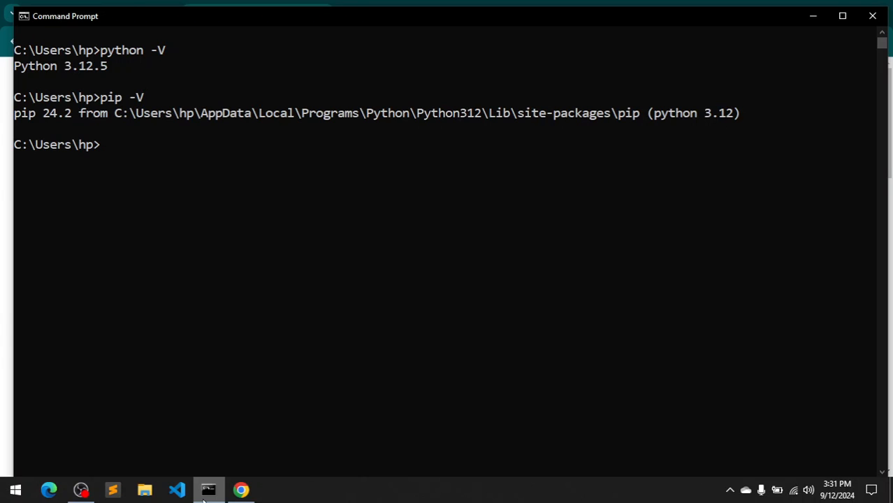
pyautogui.click(240, 489)
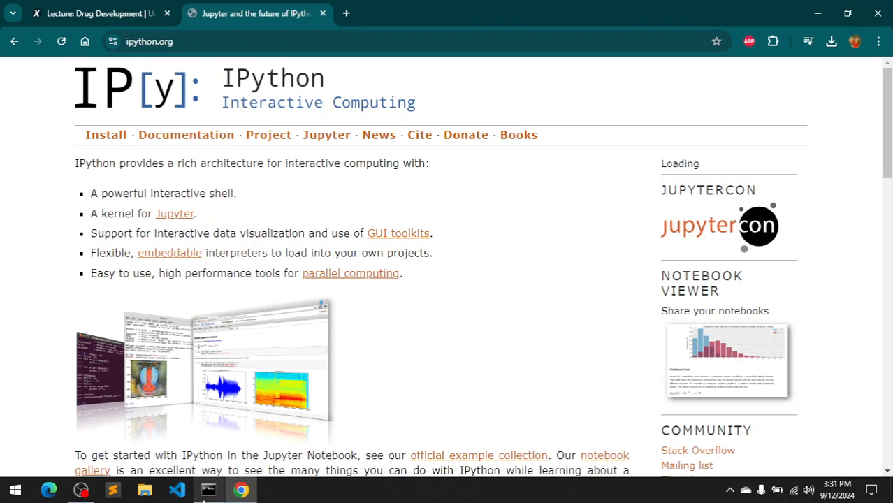
# Run pip install ipython, installing IPython 8.27.0 with other requirements already satisfied
pyautogui.click(208, 489)
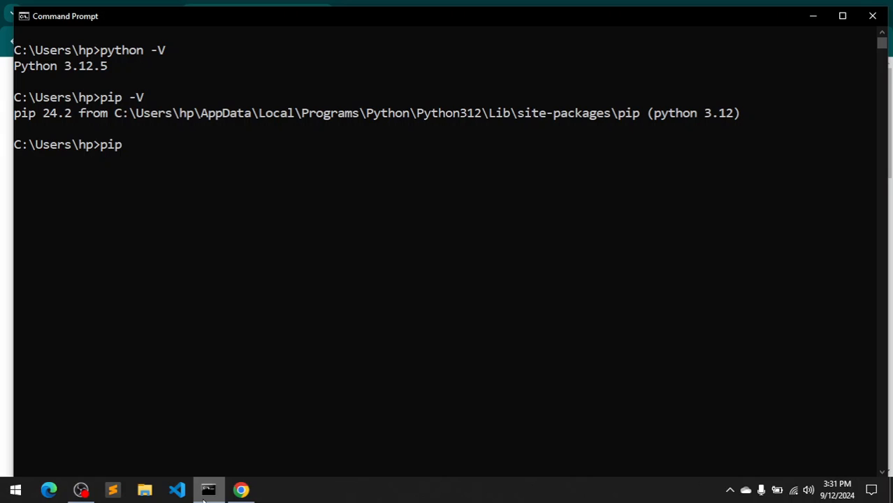
pyautogui.write('install')
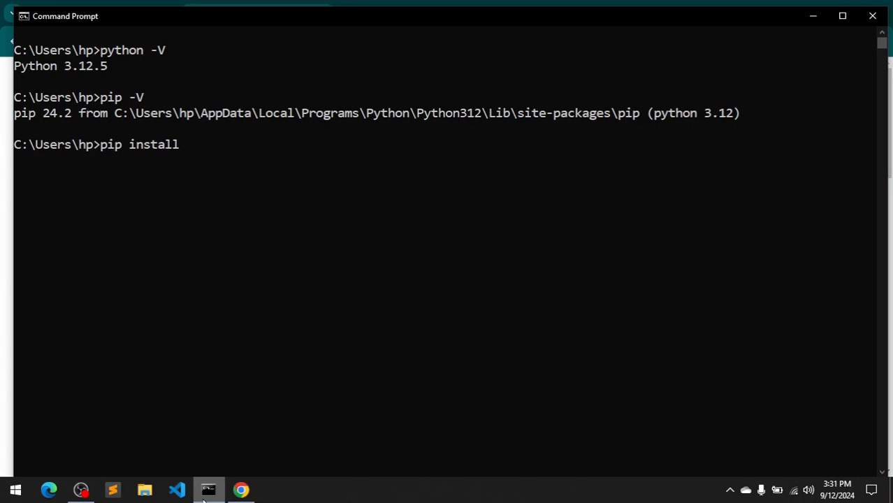
pyautogui.write('ipy')
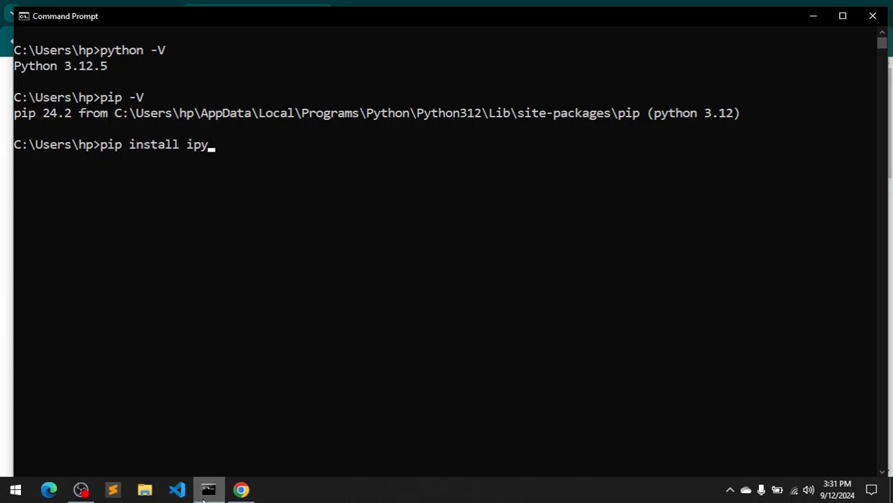
pyautogui.write('thon')
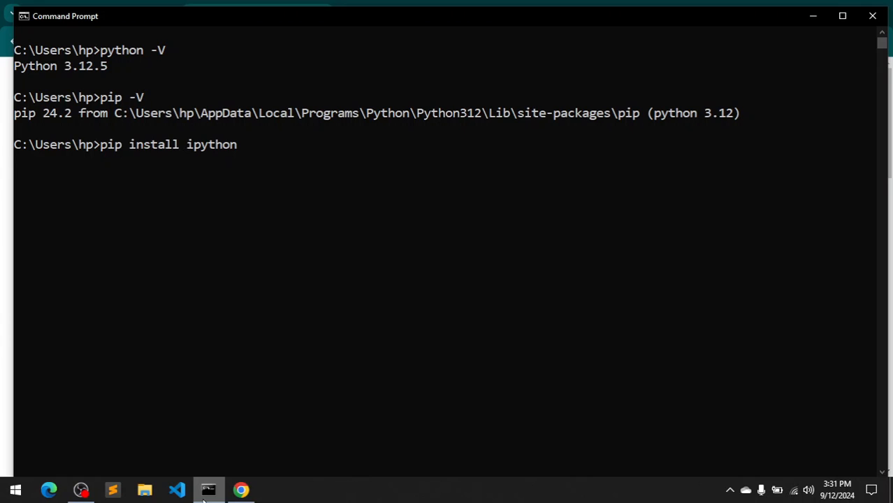
pyautogui.press('Enter')
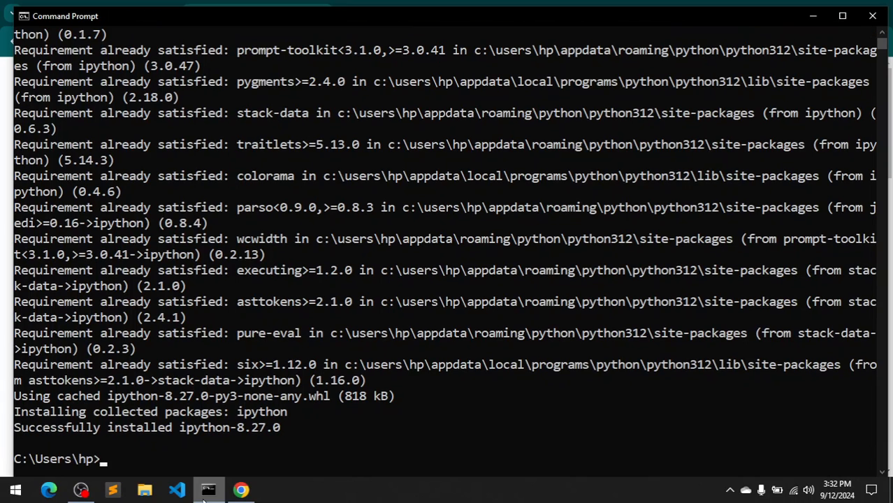
pyautogui.write('cls')
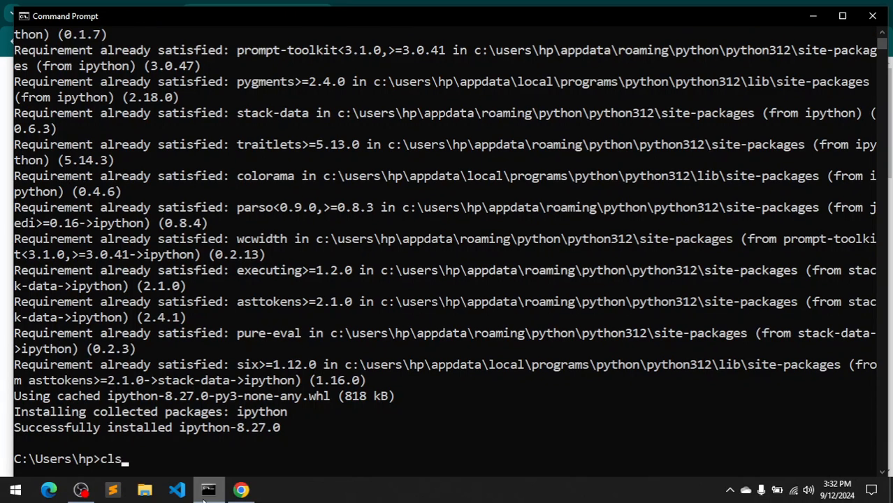
# Clear the screen, launch IPython 8.27.0 and leave it again with exit()
pyautogui.press('Enter')
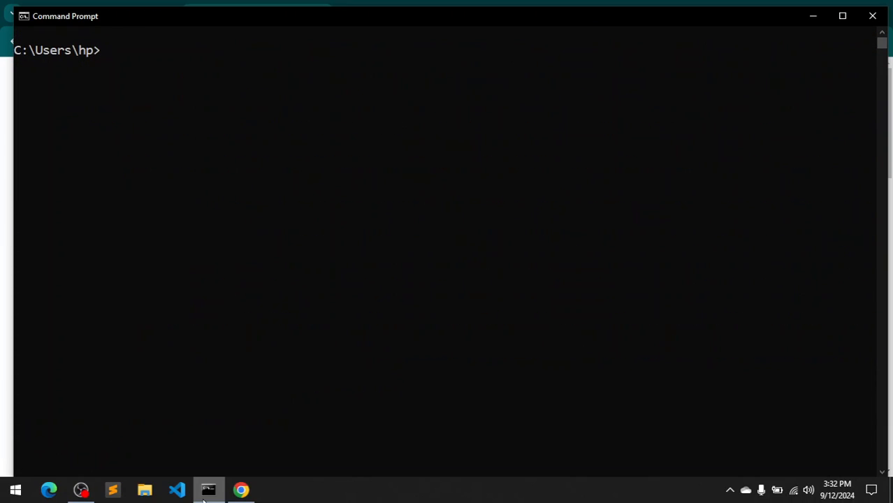
pyautogui.write('ipython')
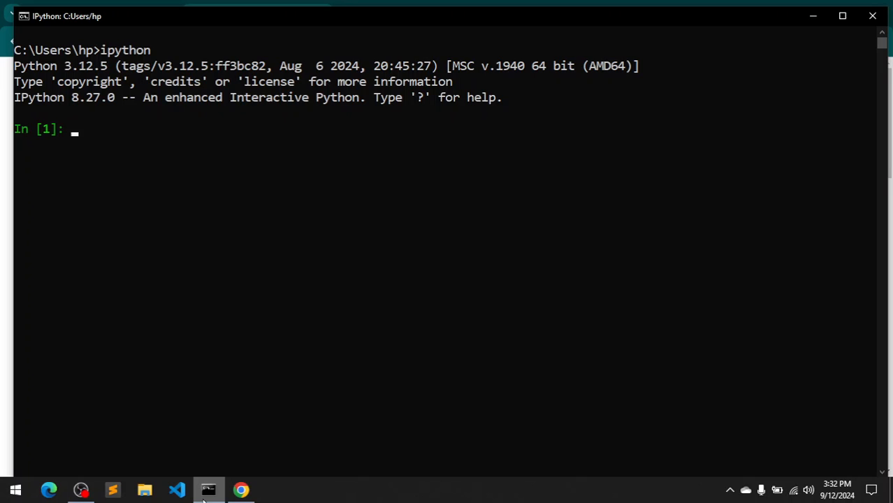
pyautogui.write('exi')
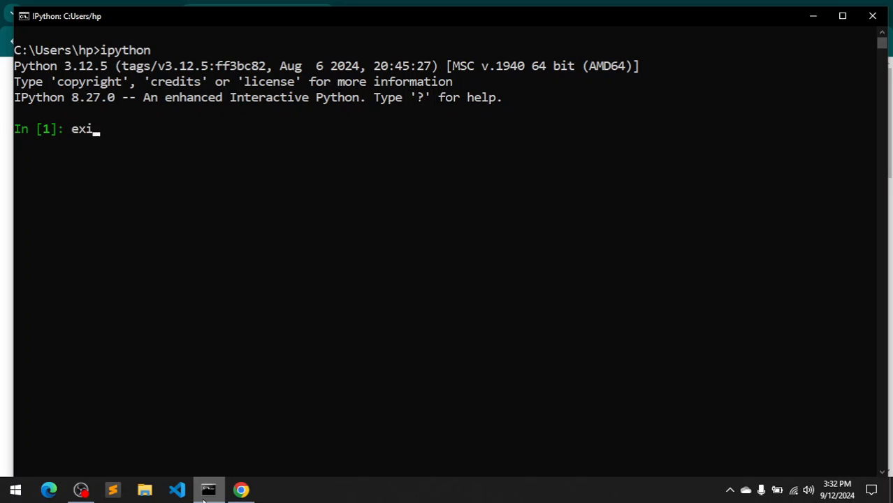
pyautogui.press('enter')
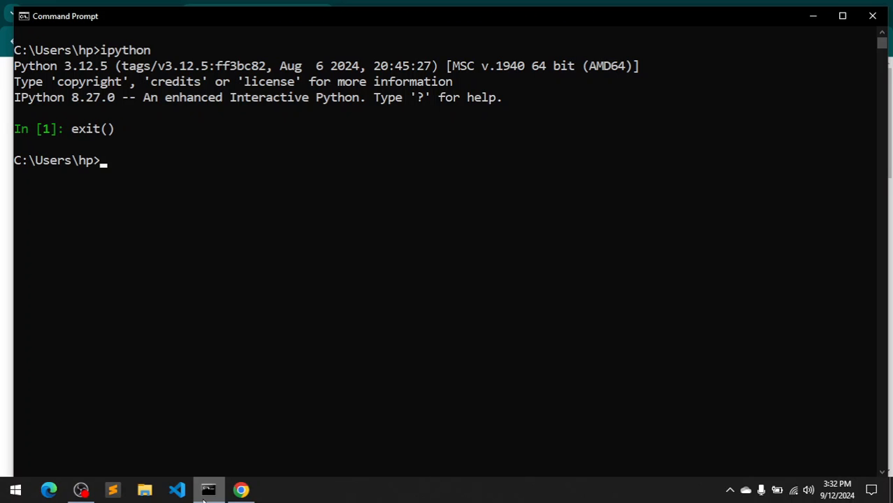
# Run pip uninstall ipython, stopping at the Proceed (Y/n) confirmation
pyautogui.write('pip uninstlal')
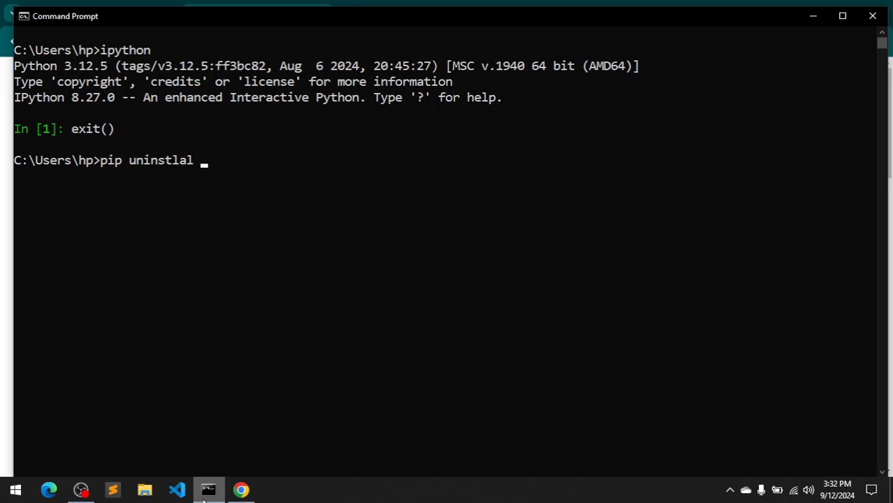
pyautogui.press('Backspace')
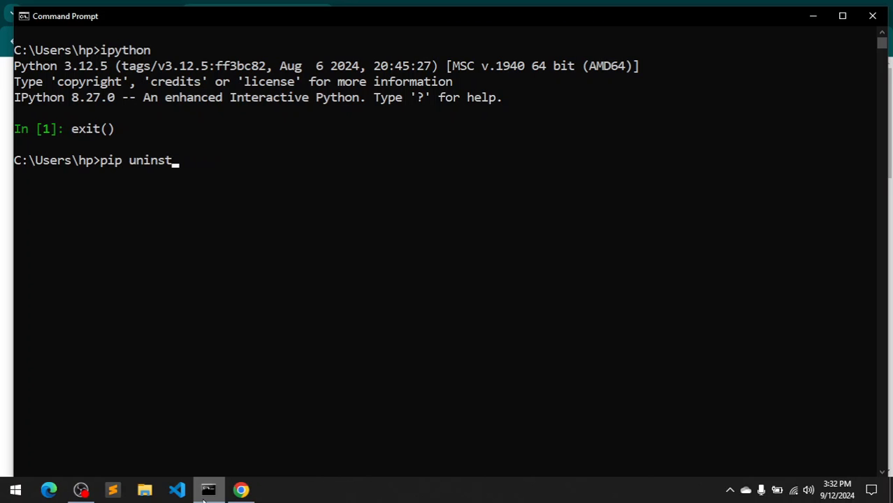
pyautogui.write('all i')
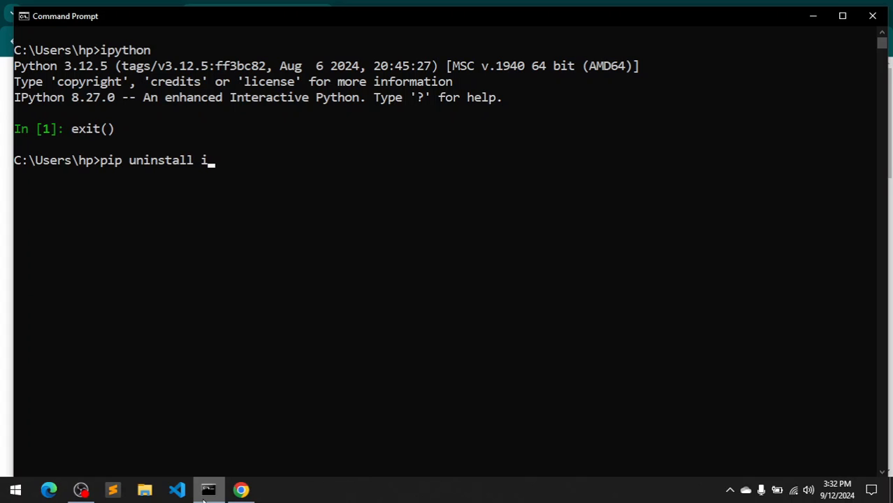
pyautogui.write('python')
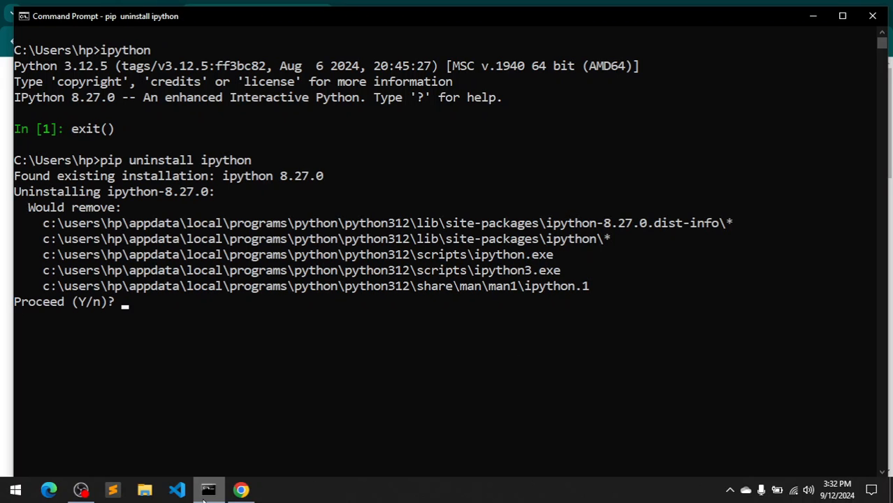
pyautogui.moveTo(464, 245)
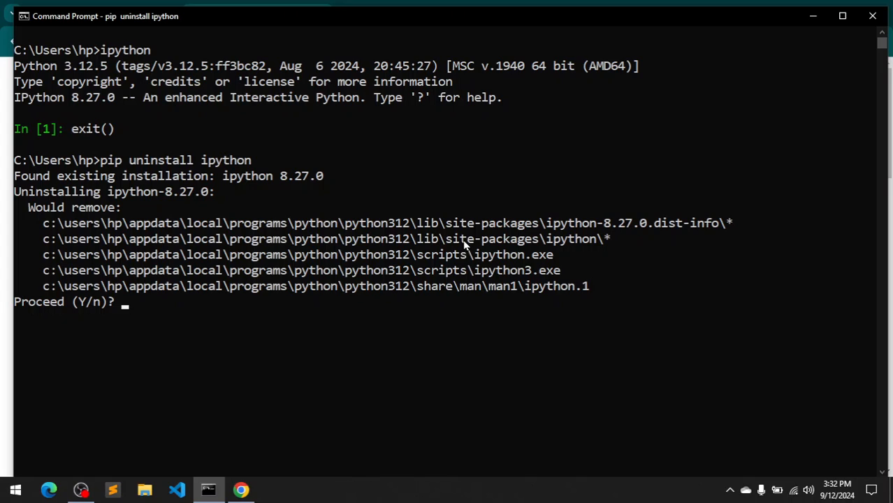
pyautogui.moveTo(561, 262)
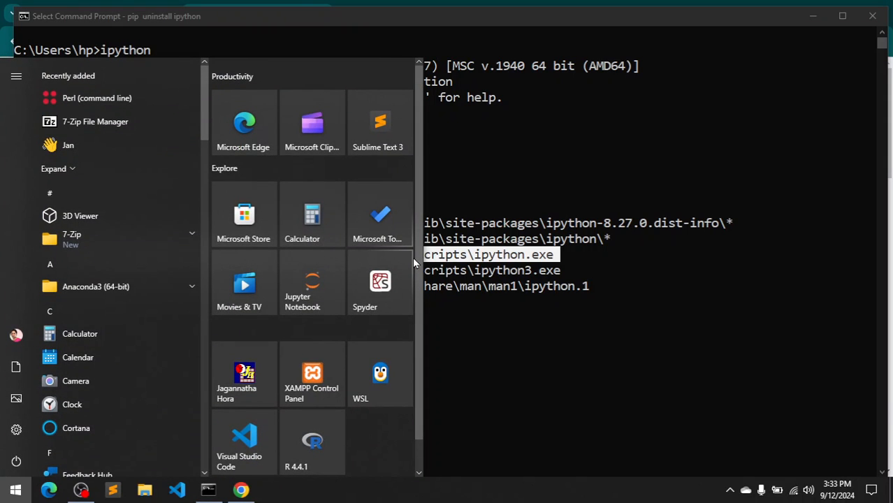
# Search 'var' to reach Environment Variables and bring the system Path variable up for editing
pyautogui.write('var')
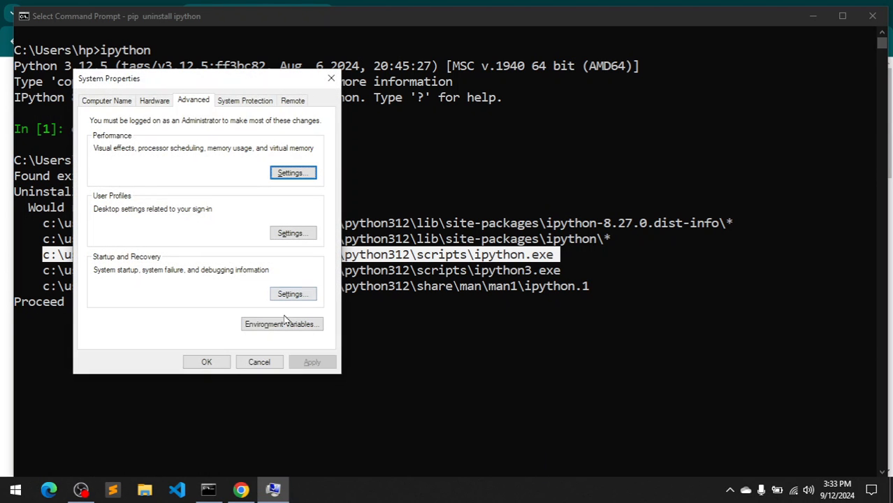
pyautogui.click(283, 324)
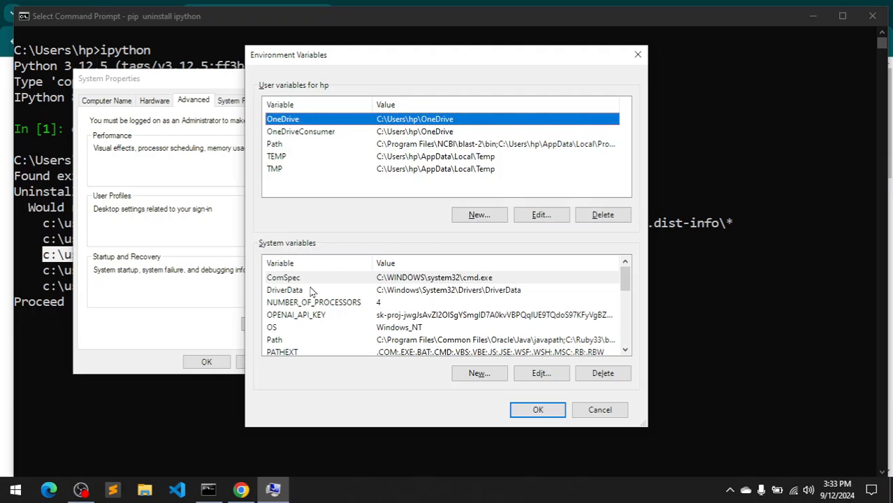
pyautogui.moveTo(282, 344)
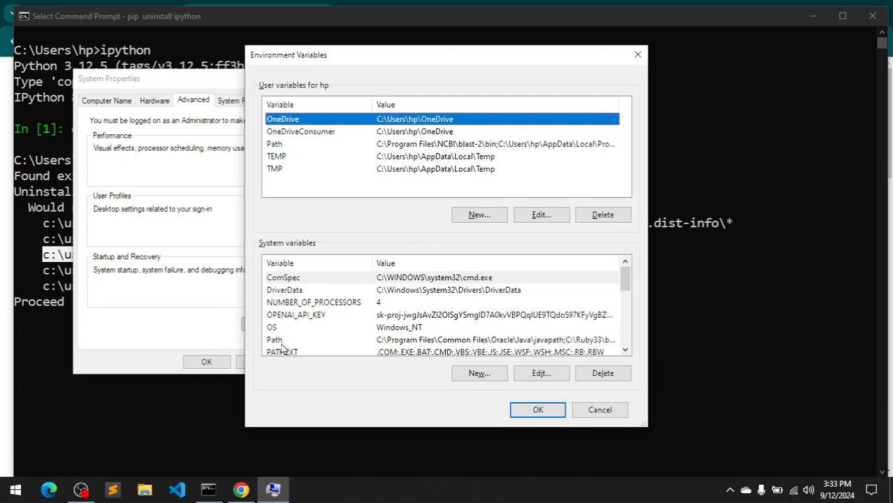
pyautogui.click(274, 340)
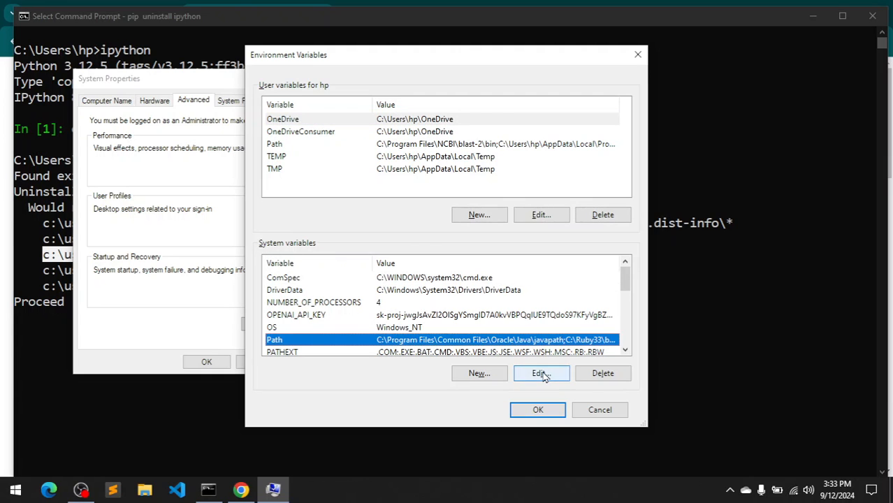
pyautogui.click(541, 373)
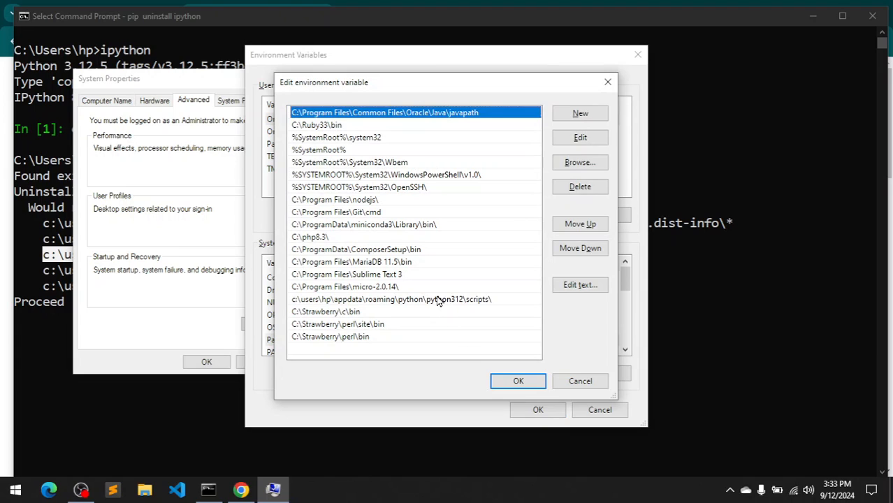
# Verify the Python312 Scripts entry in Path, cancel a new entry, and confirm all dialogs closed
pyautogui.click(392, 299)
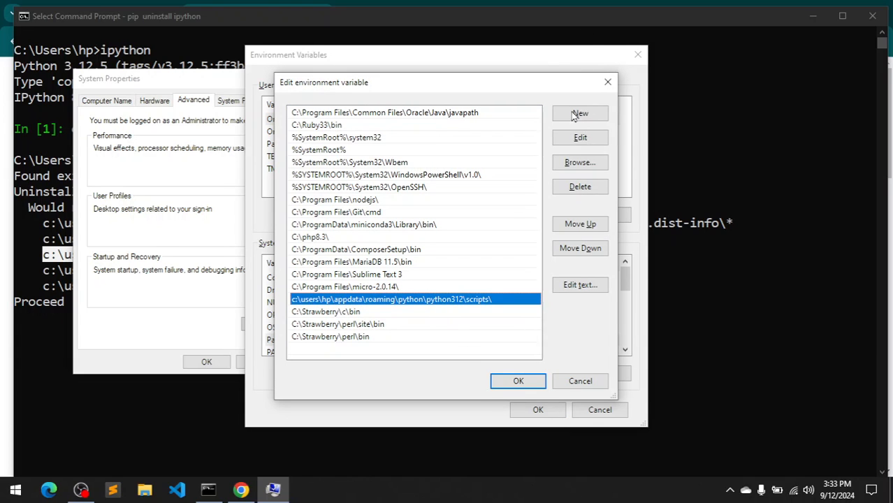
pyautogui.click(580, 113)
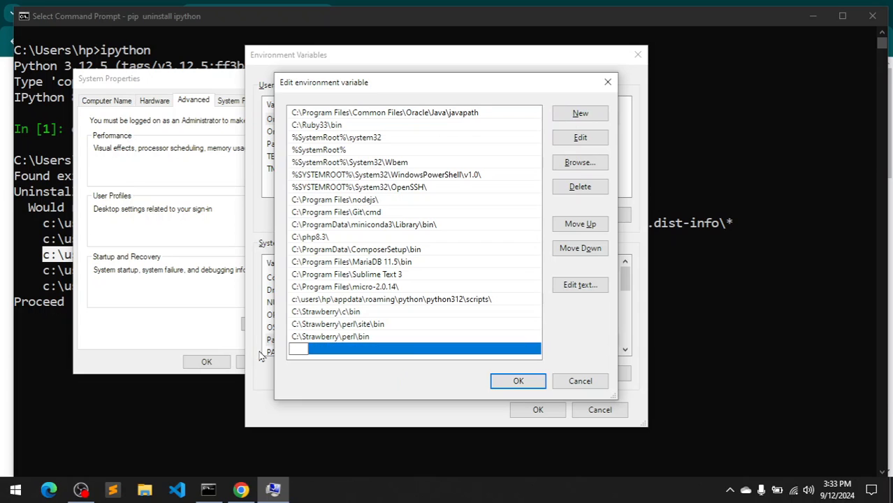
pyautogui.click(389, 299)
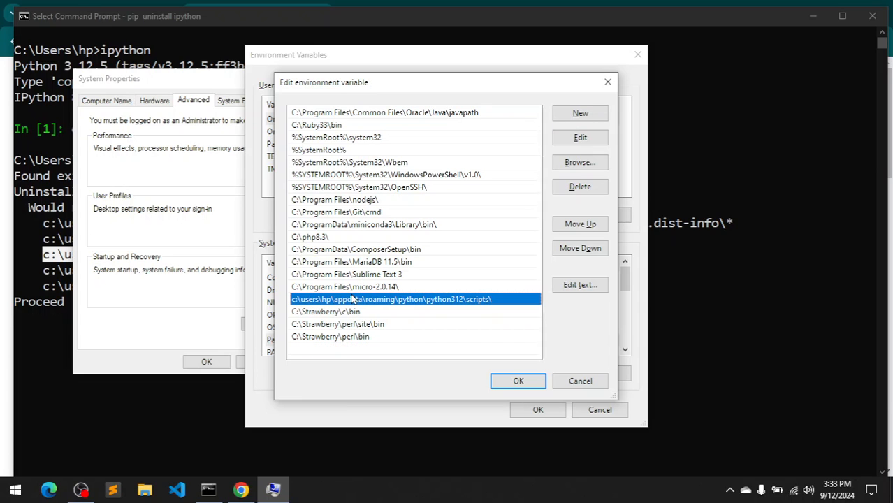
pyautogui.click(517, 380)
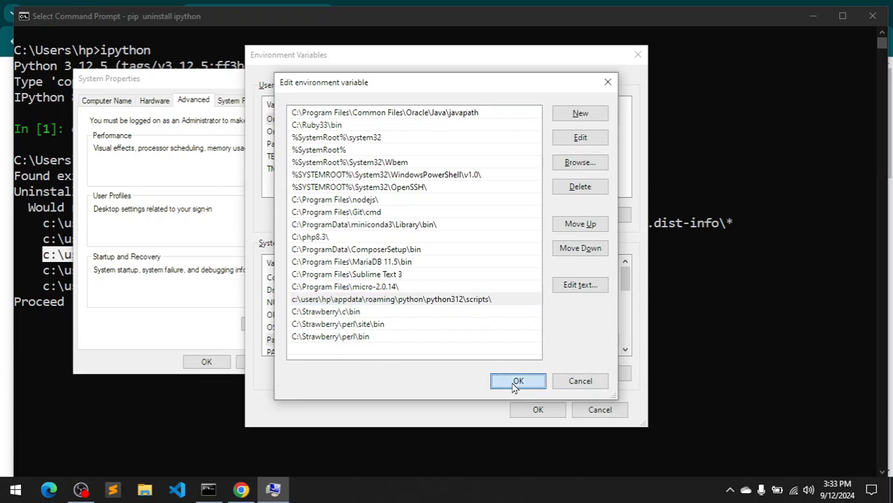
pyautogui.click(517, 380)
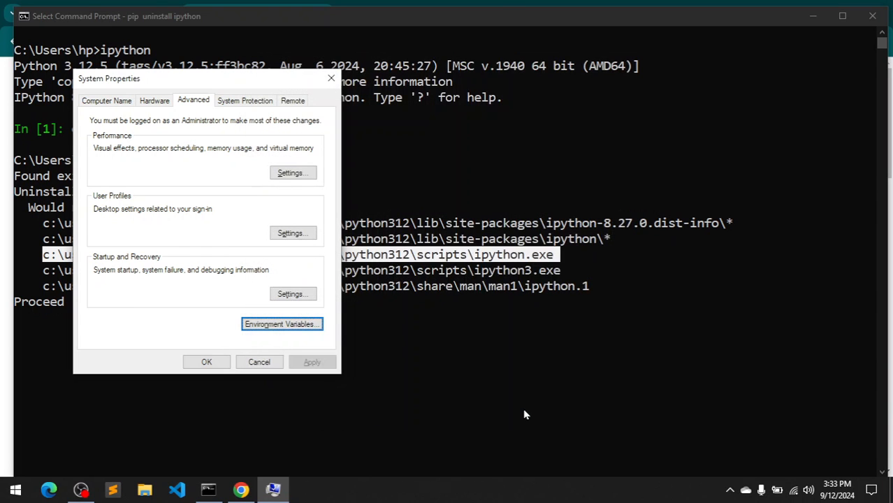
pyautogui.click(260, 362)
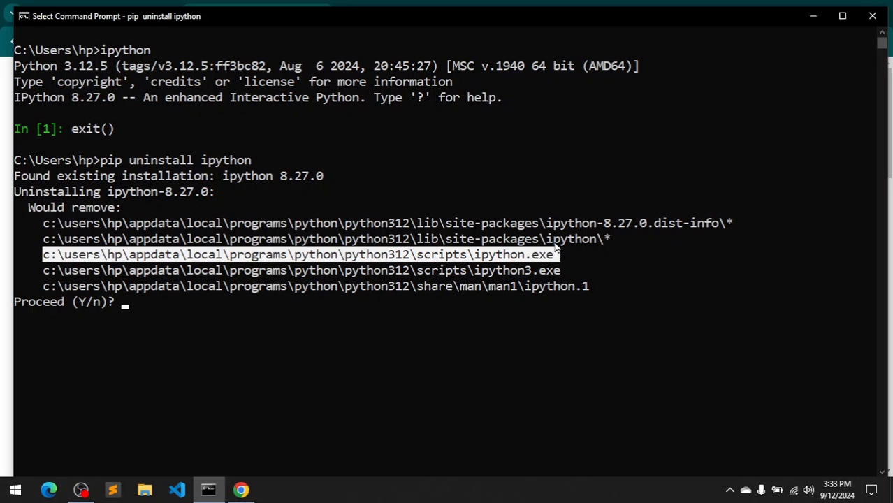
# Answer N to decline the uninstall and start a fresh Command Prompt window
pyautogui.write('N')
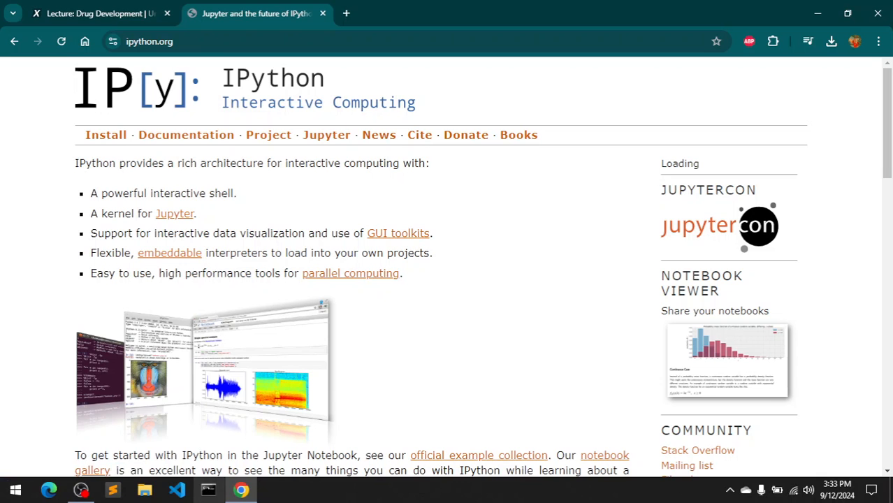
pyautogui.click(210, 489)
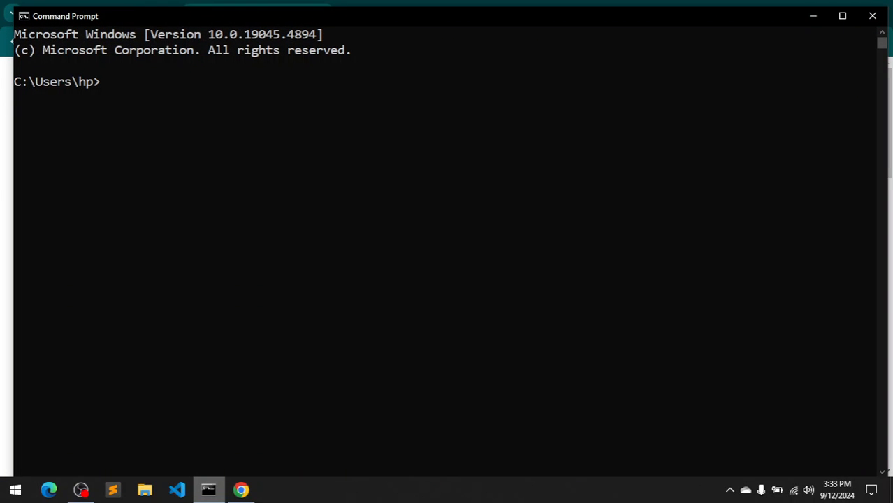
# Relaunch IPython and enter the regression plotting code at In [1]
pyautogui.write('ipython')
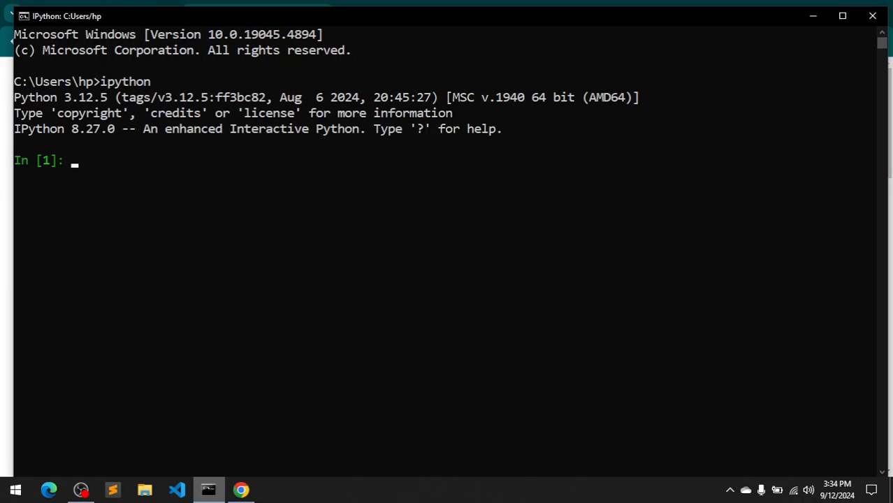
pyautogui.write('dataset.quantile(.25, .50, .75)')
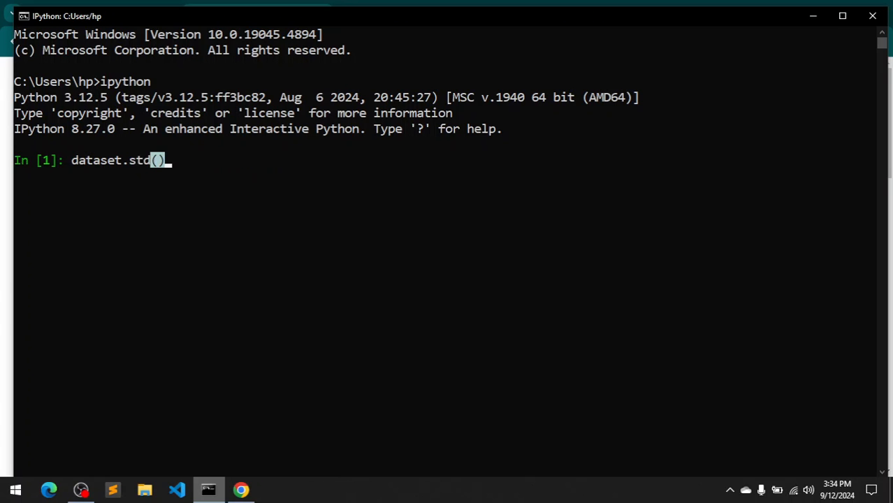
pyautogui.write('cal_h.data')
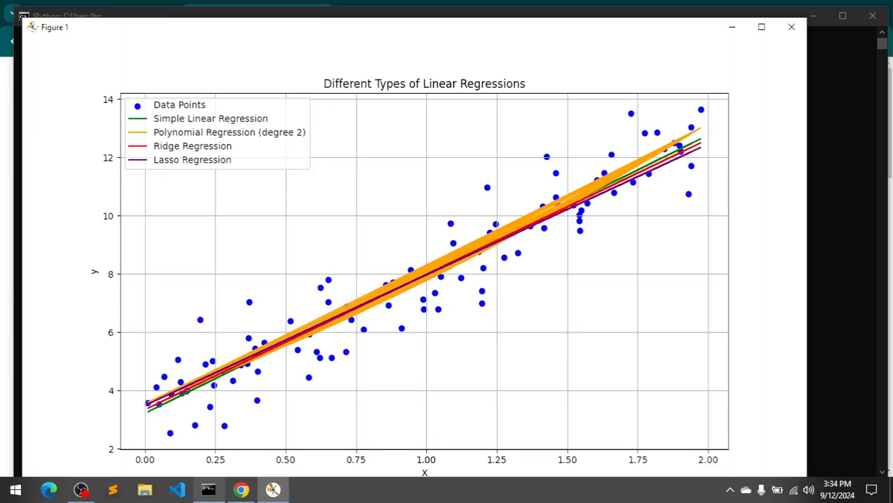
pyautogui.moveTo(754, 9)
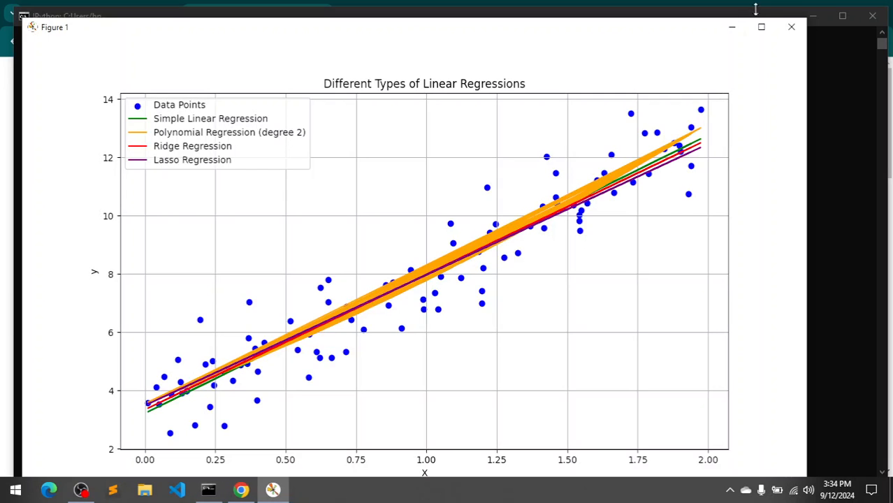
# Maximize the Figure 1 window showing the four fitted regression lines
pyautogui.click(208, 489)
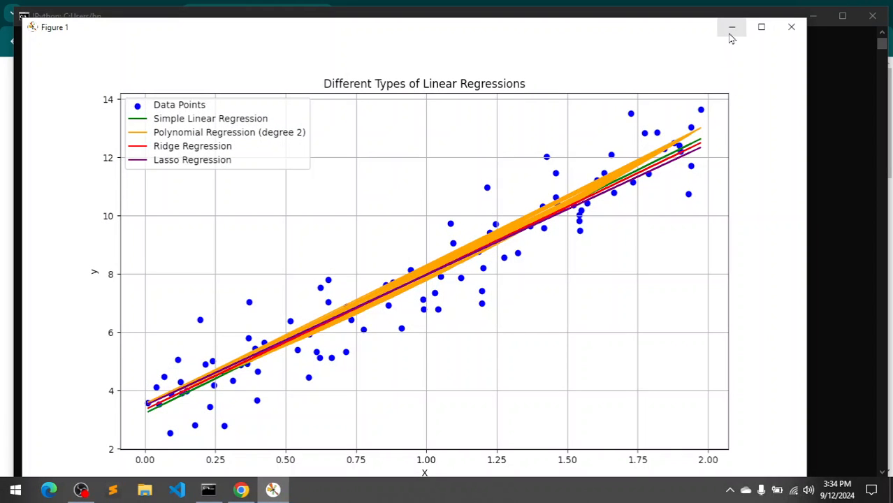
pyautogui.click(760, 26)
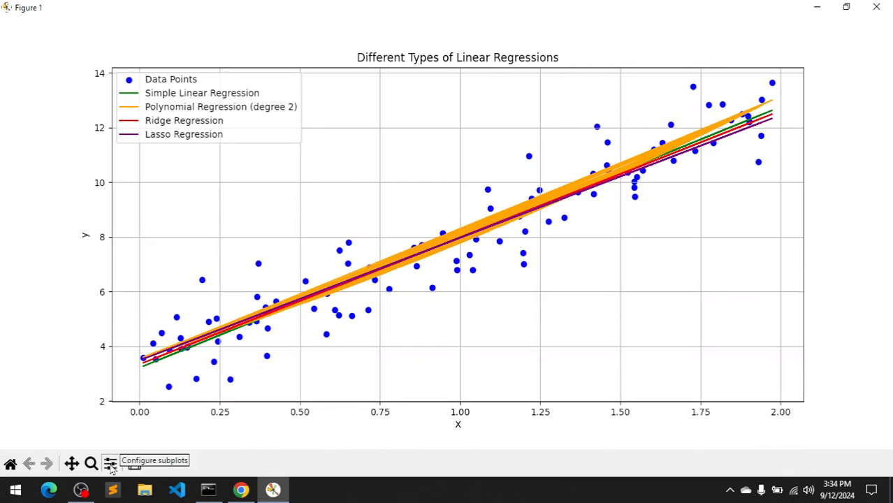
pyautogui.moveTo(70, 464)
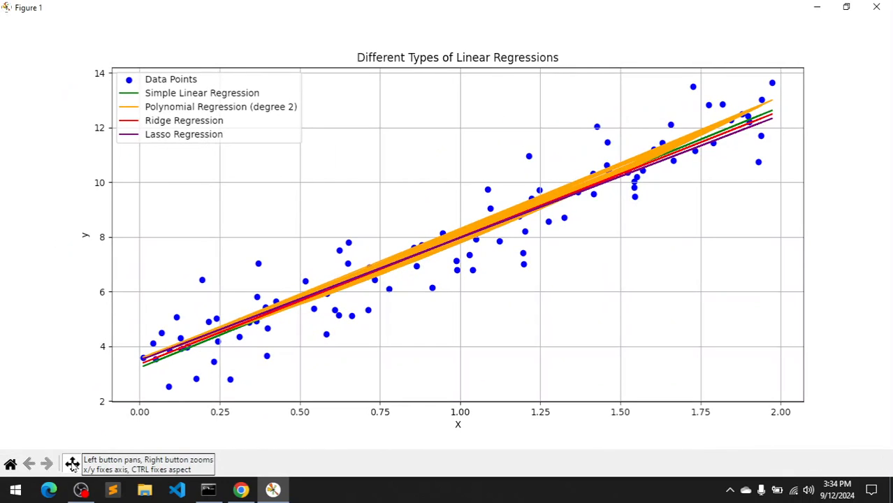
pyautogui.moveTo(90, 464)
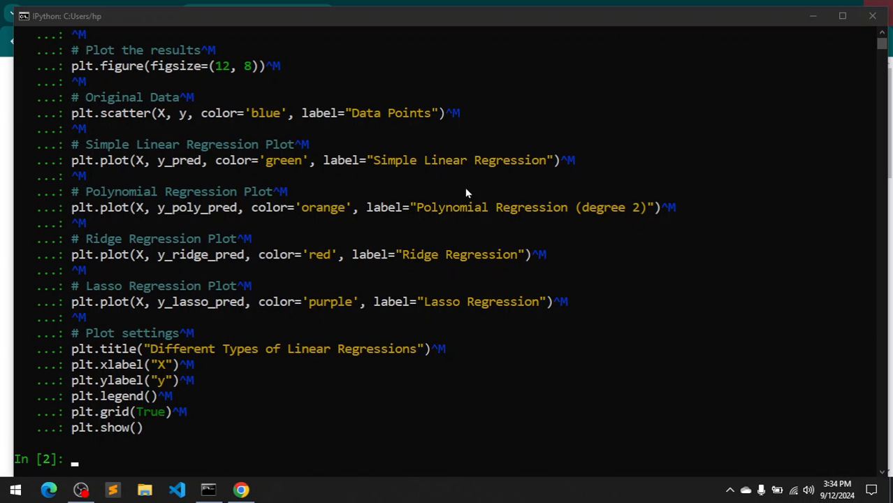
pyautogui.moveTo(352, 327)
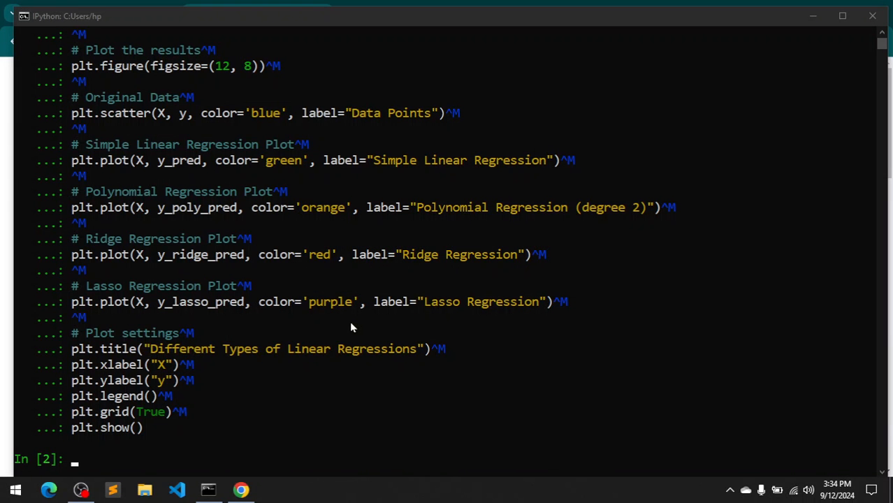